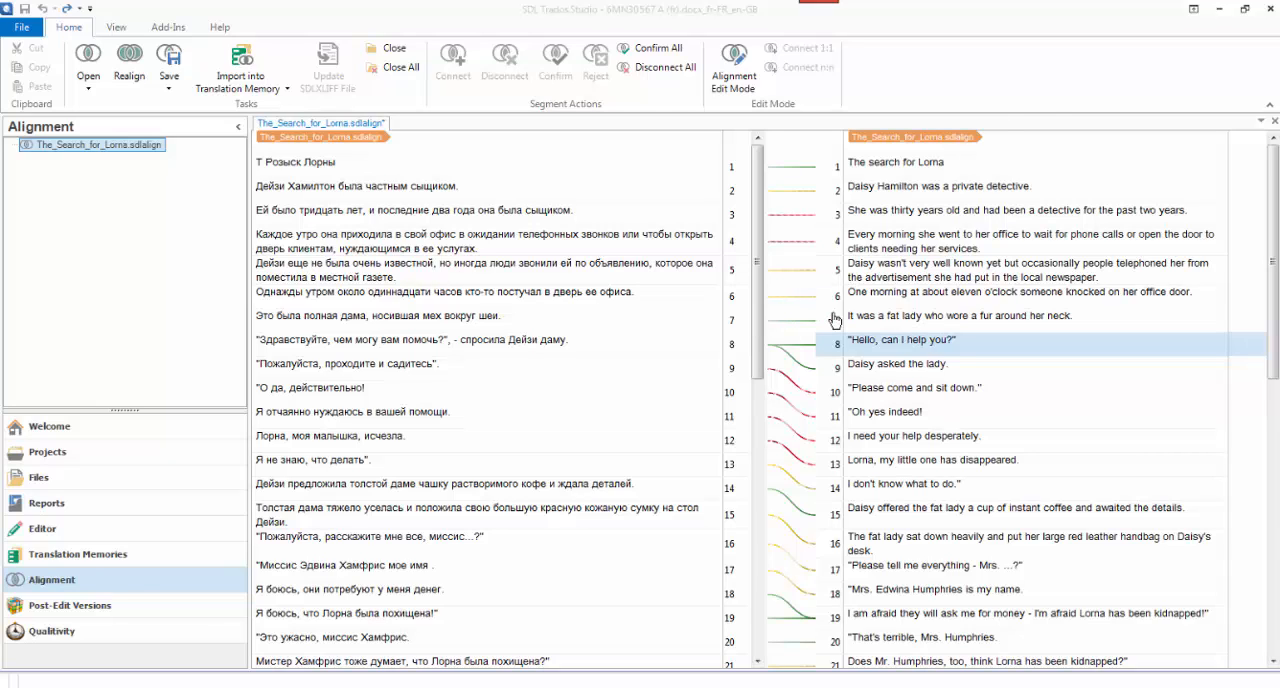
{"action": "mouse_move", "coordinate": [660, 68]}
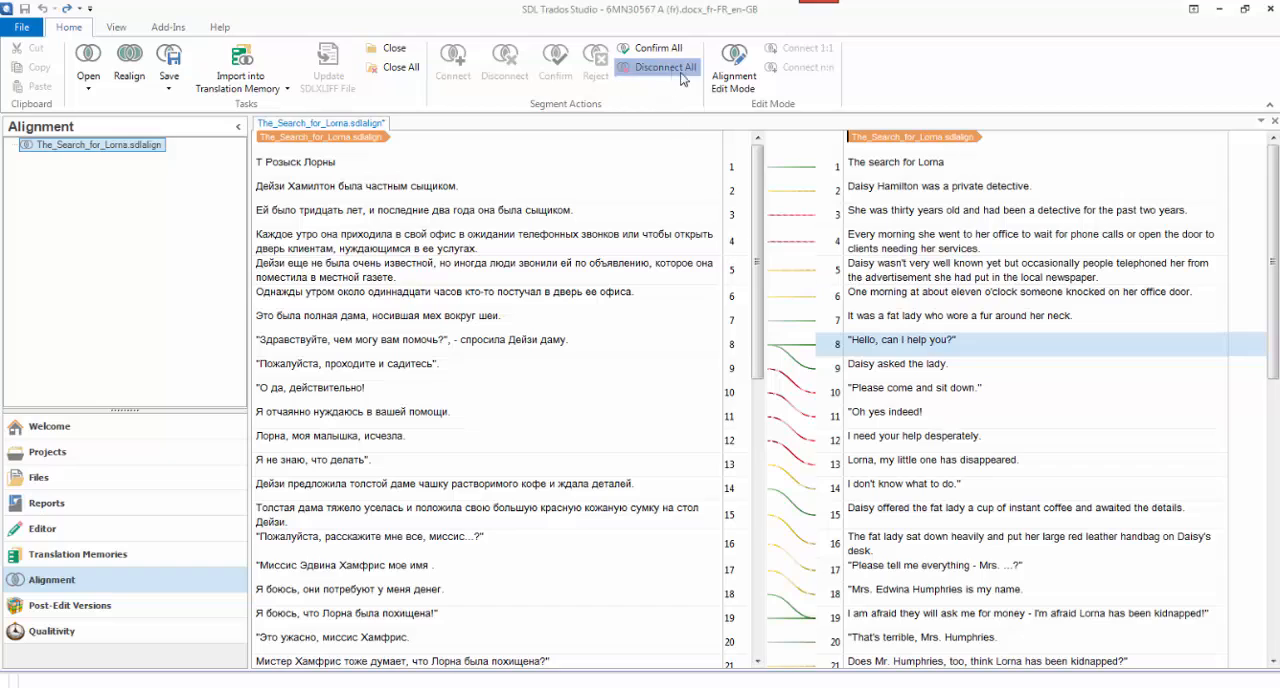
Disconnect all automatic links between the Russian and English segments of The_Search_for_Lorna.
{"action": "left_click", "coordinate": [662, 68]}
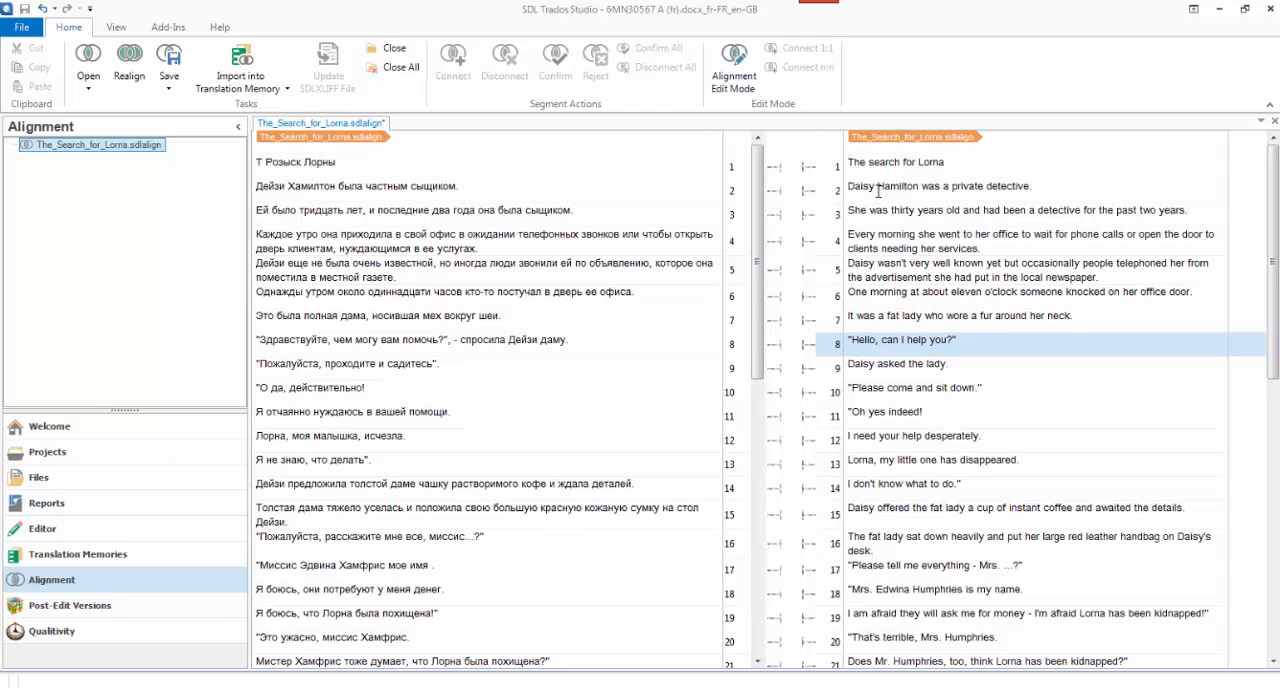
Connect Russian segment 8 (the greeting) to the English "Hello, can I help you?".
{"action": "left_click", "coordinate": [940, 186]}
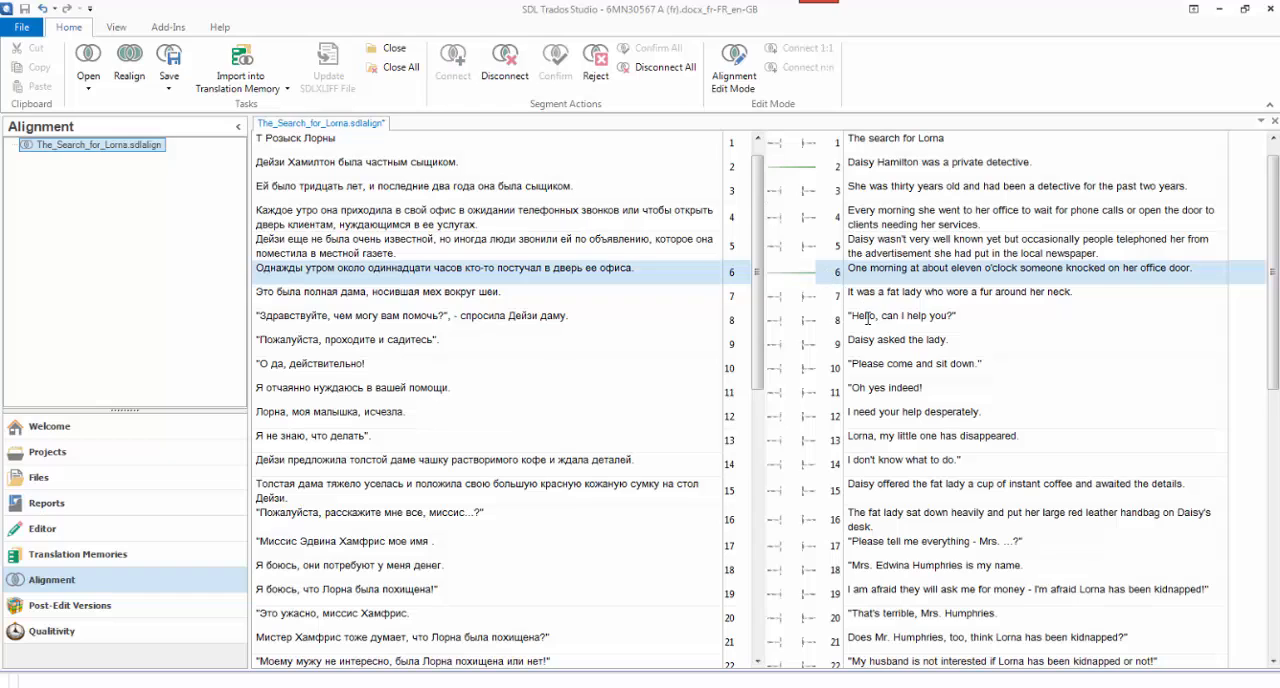
{"action": "mouse_move", "coordinate": [864, 316]}
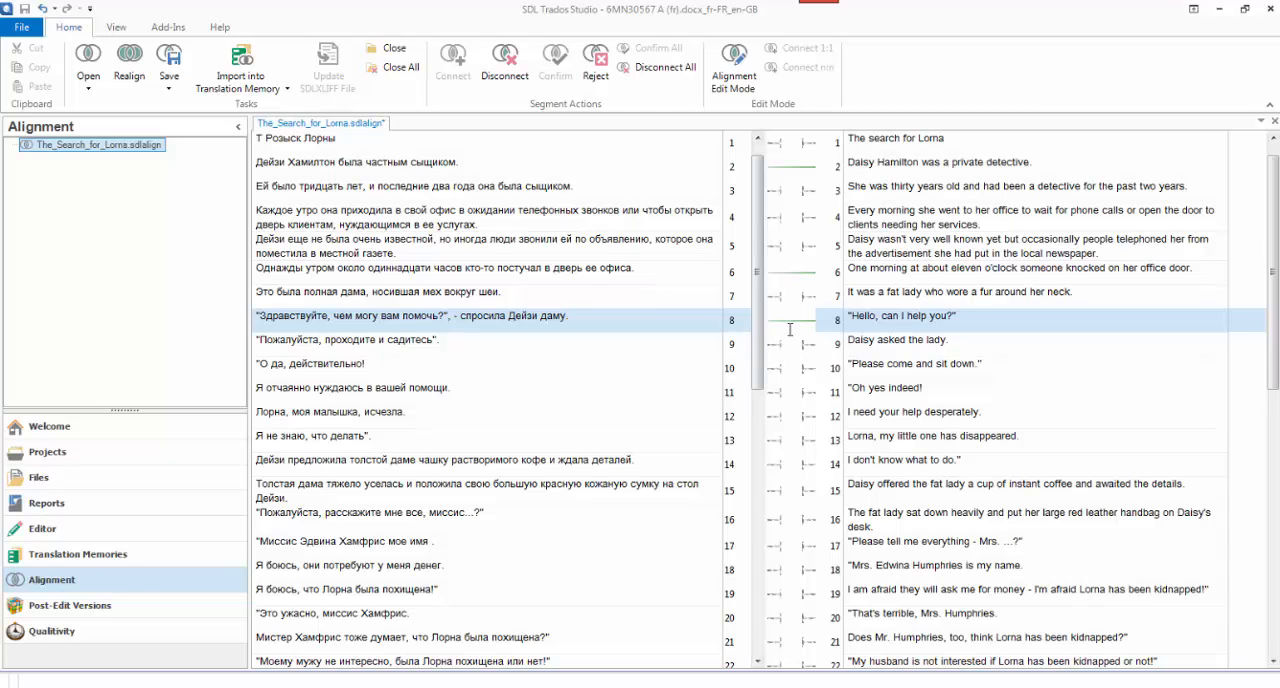
{"action": "left_click", "coordinate": [896, 340]}
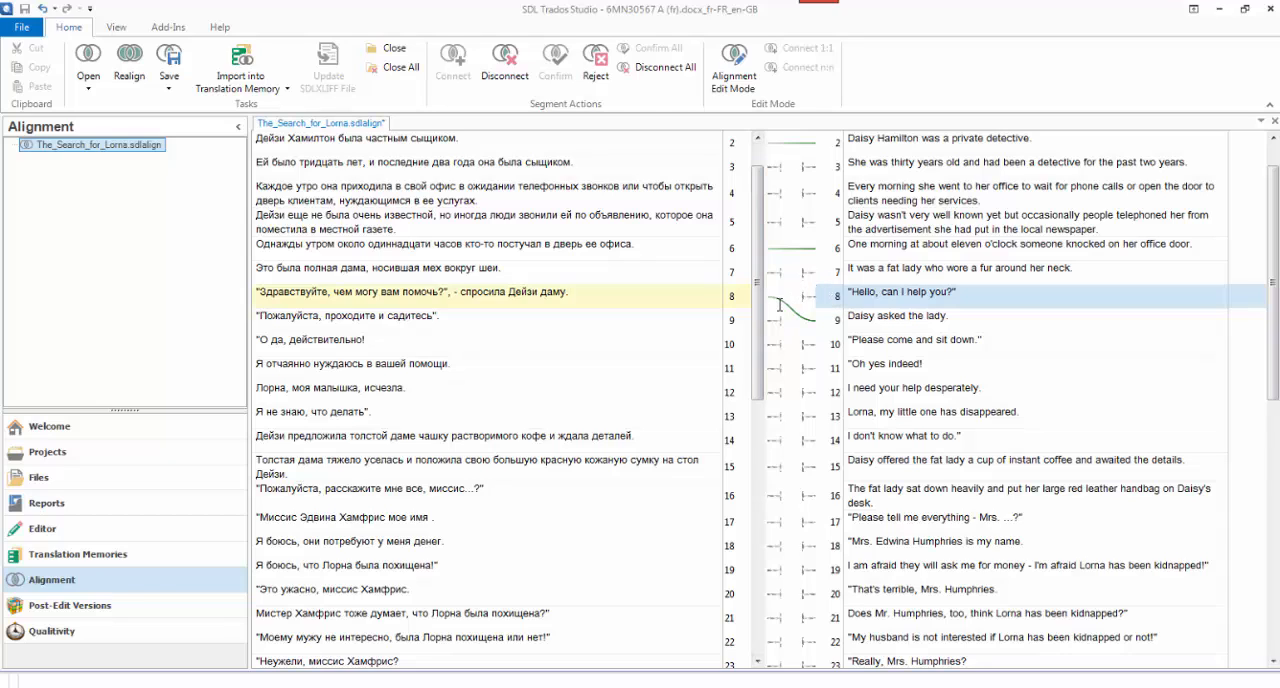
In Alignment Edit Mode, link Russian segment 8 to English segments 8 and 9, then go to File.
{"action": "left_click", "coordinate": [734, 64]}
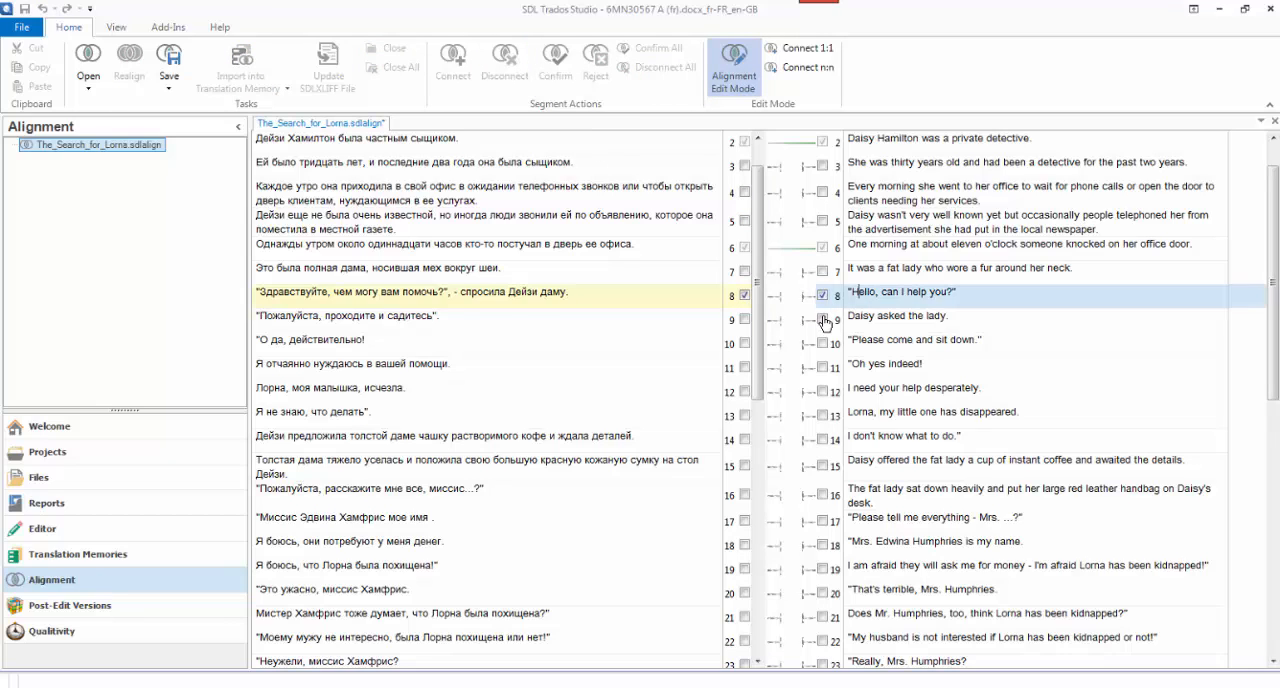
{"action": "left_click", "coordinate": [800, 48]}
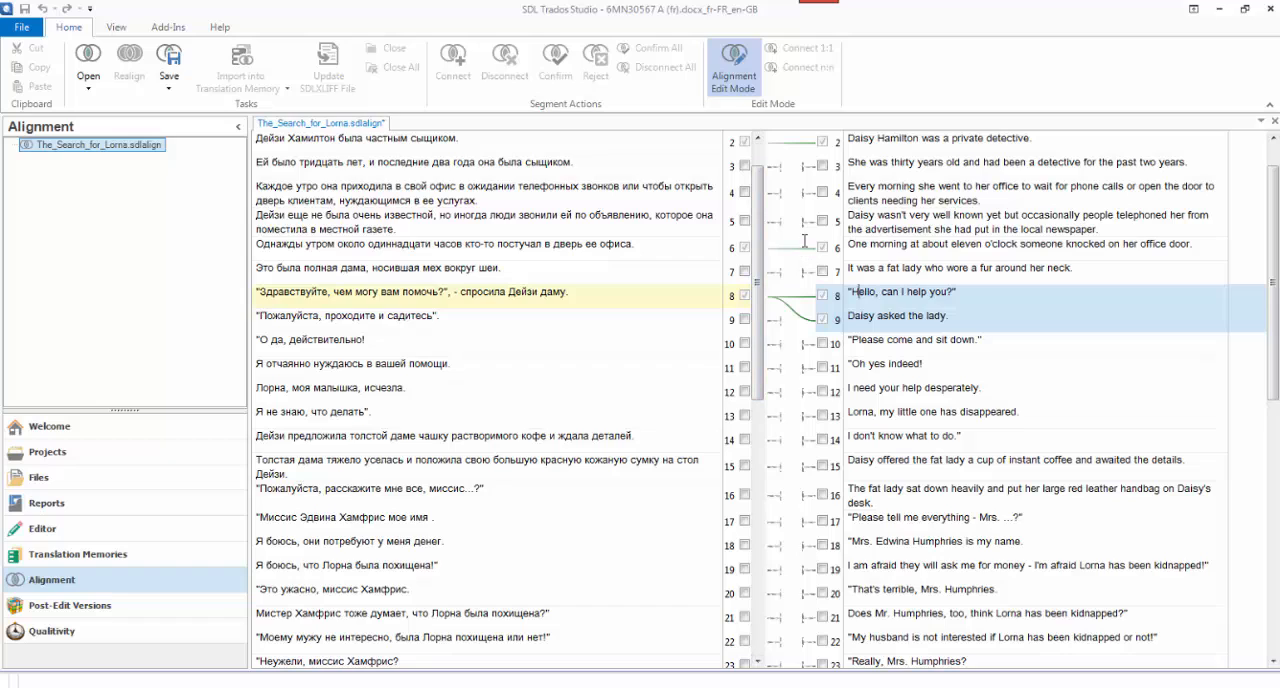
{"action": "mouse_move", "coordinate": [780, 144]}
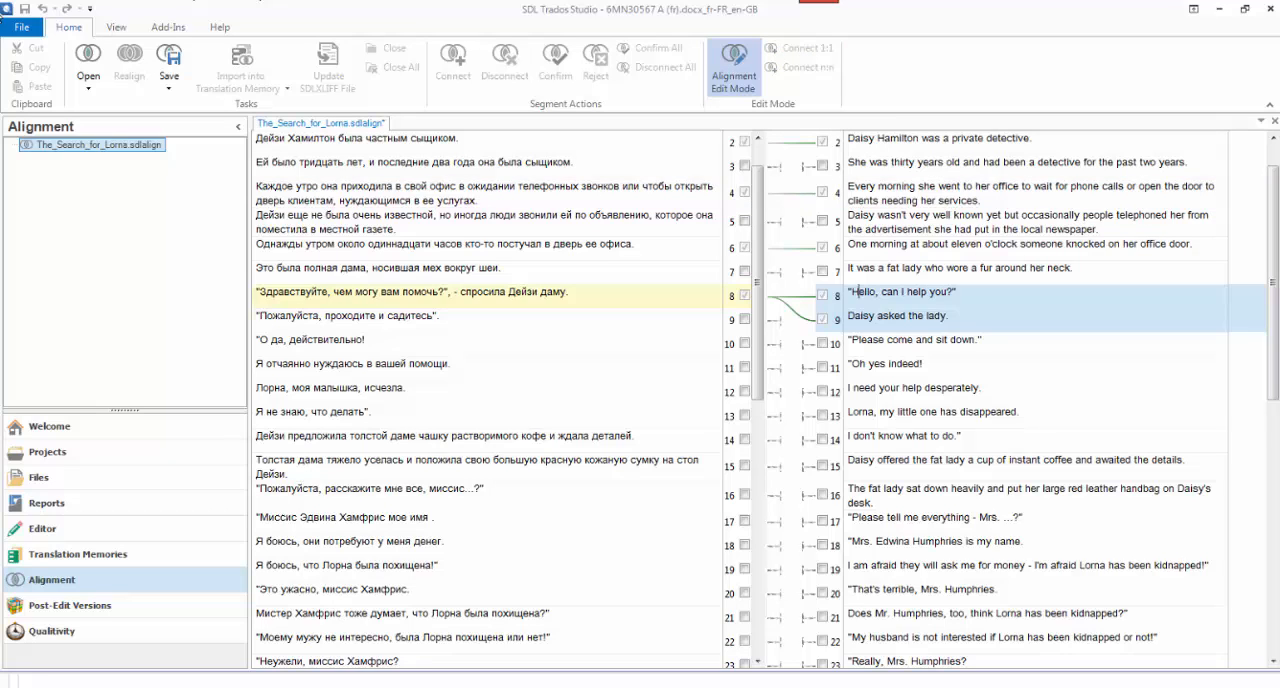
{"action": "left_click", "coordinate": [22, 28]}
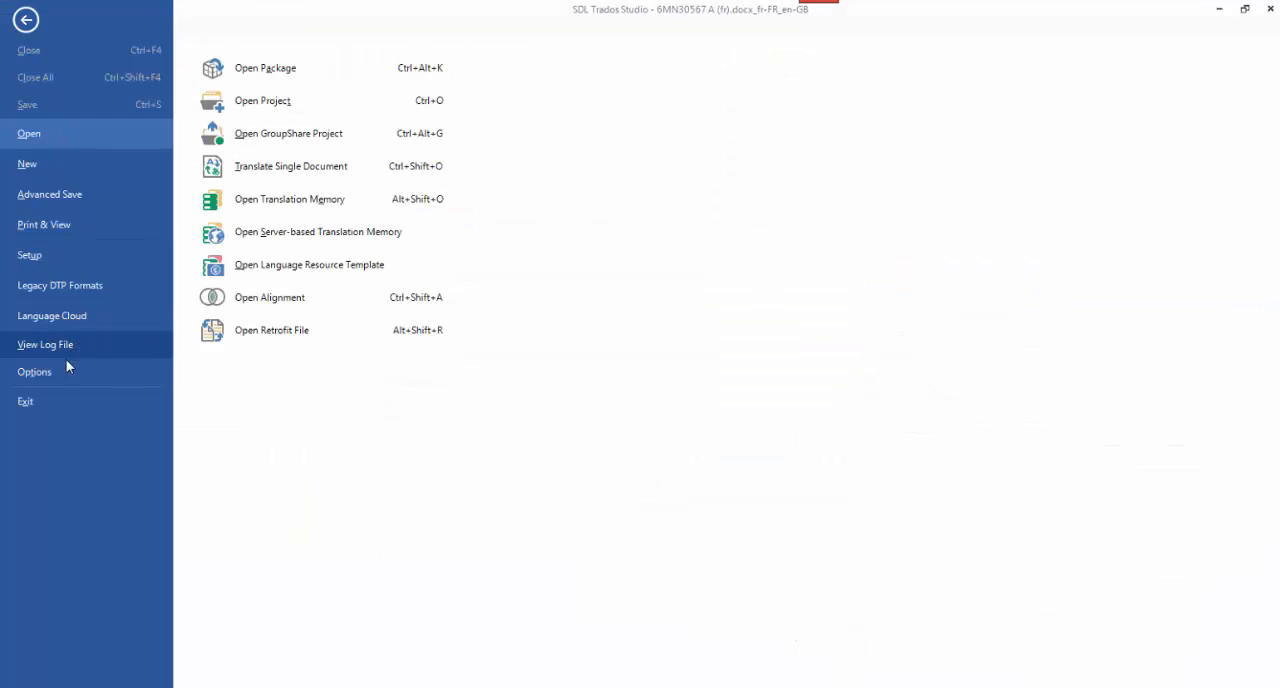
Assign Ctrl+Shift+C to the Connect 1:1 command in the Alignment keyboard shortcuts and confirm.
{"action": "left_click", "coordinate": [34, 372]}
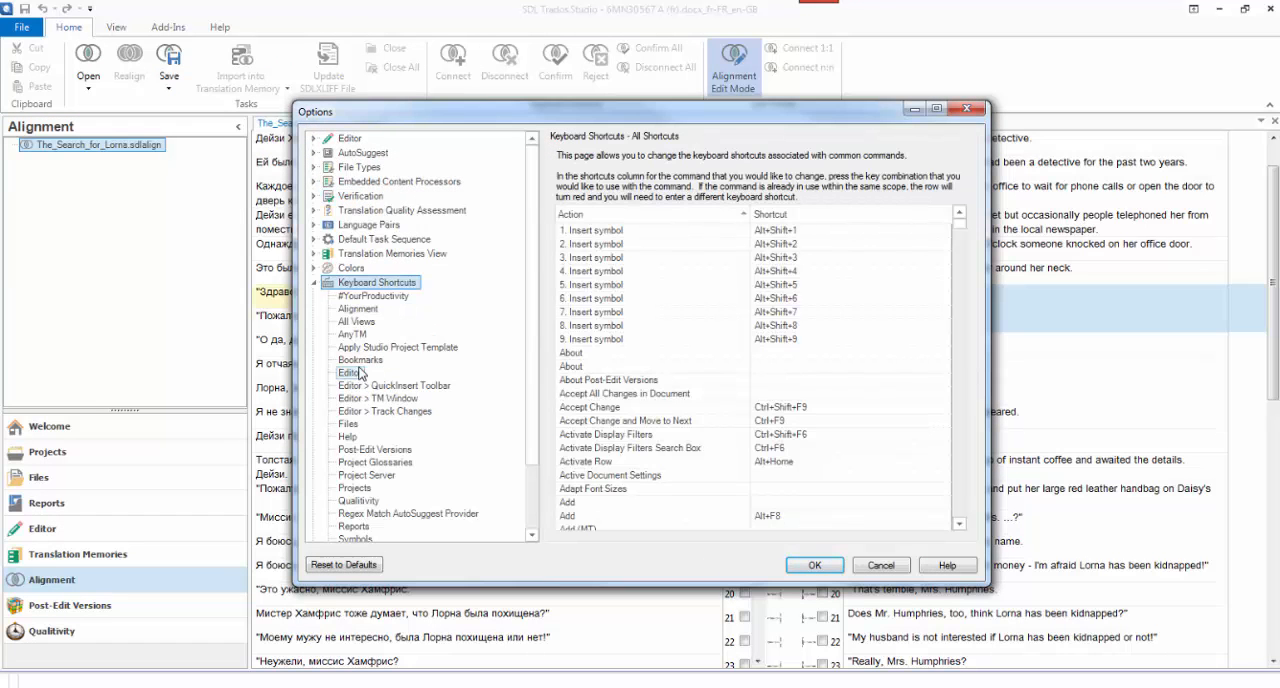
{"action": "left_click", "coordinate": [356, 308]}
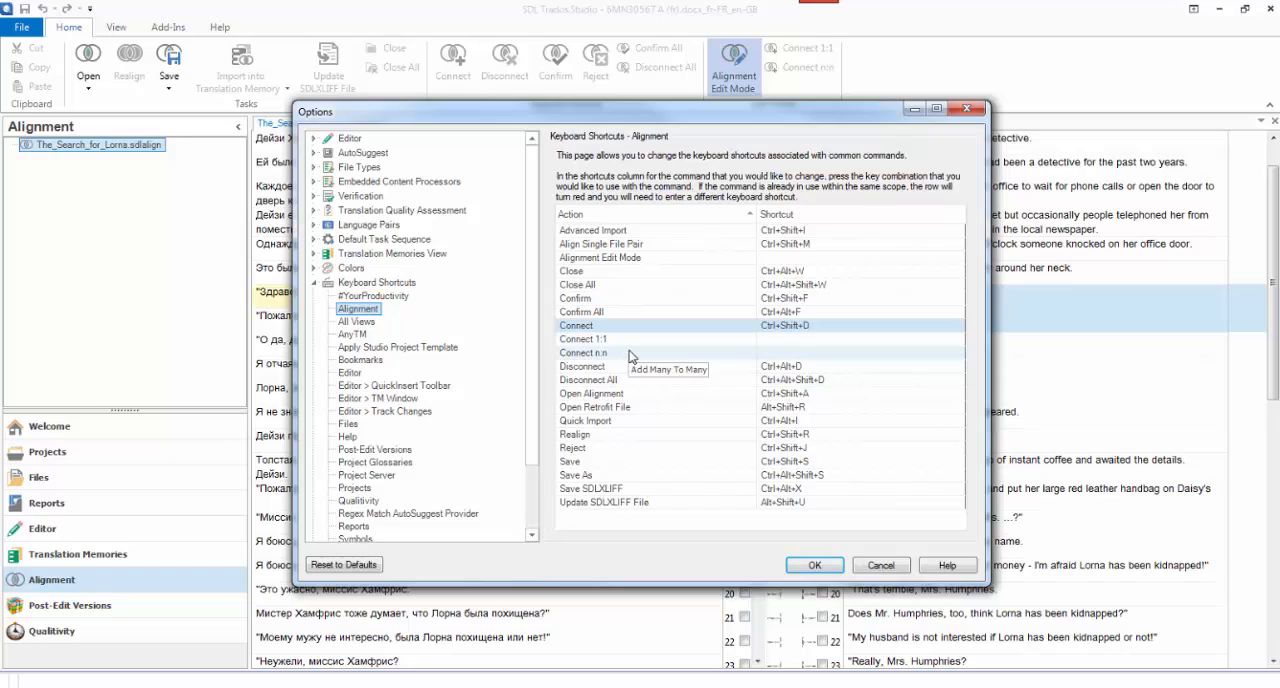
{"action": "left_click", "coordinate": [860, 340]}
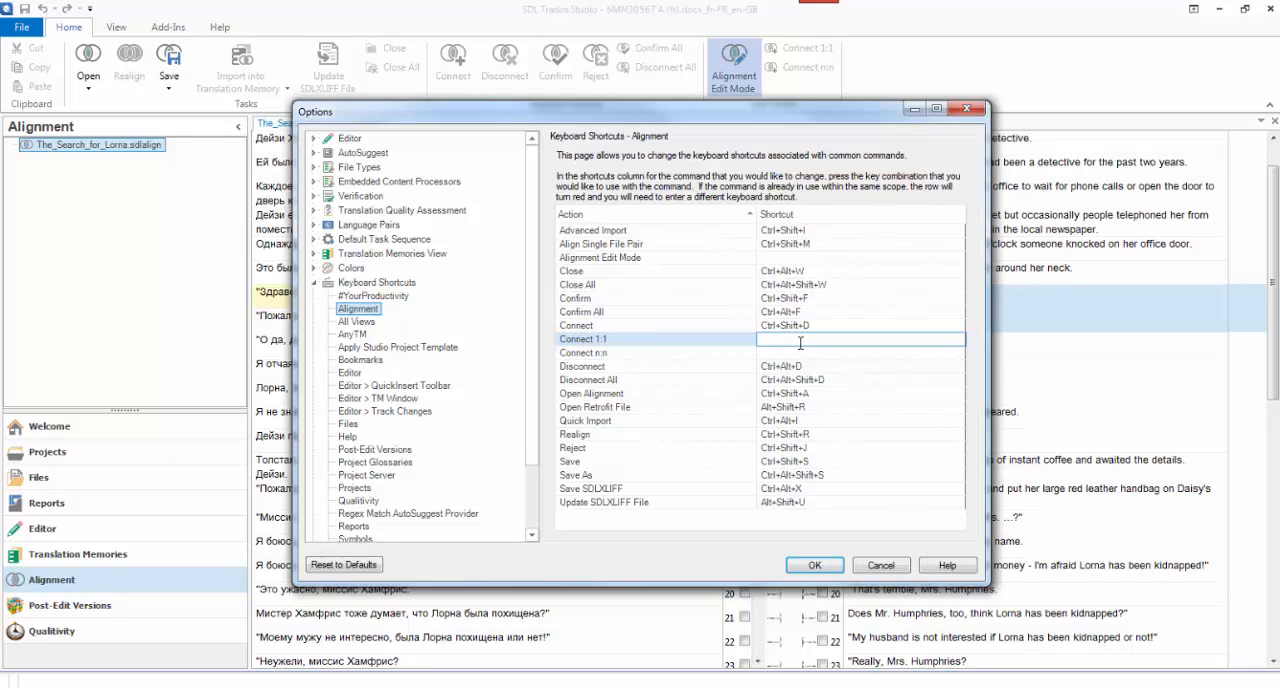
{"action": "type", "text": "Ctrl+Shift+C"}
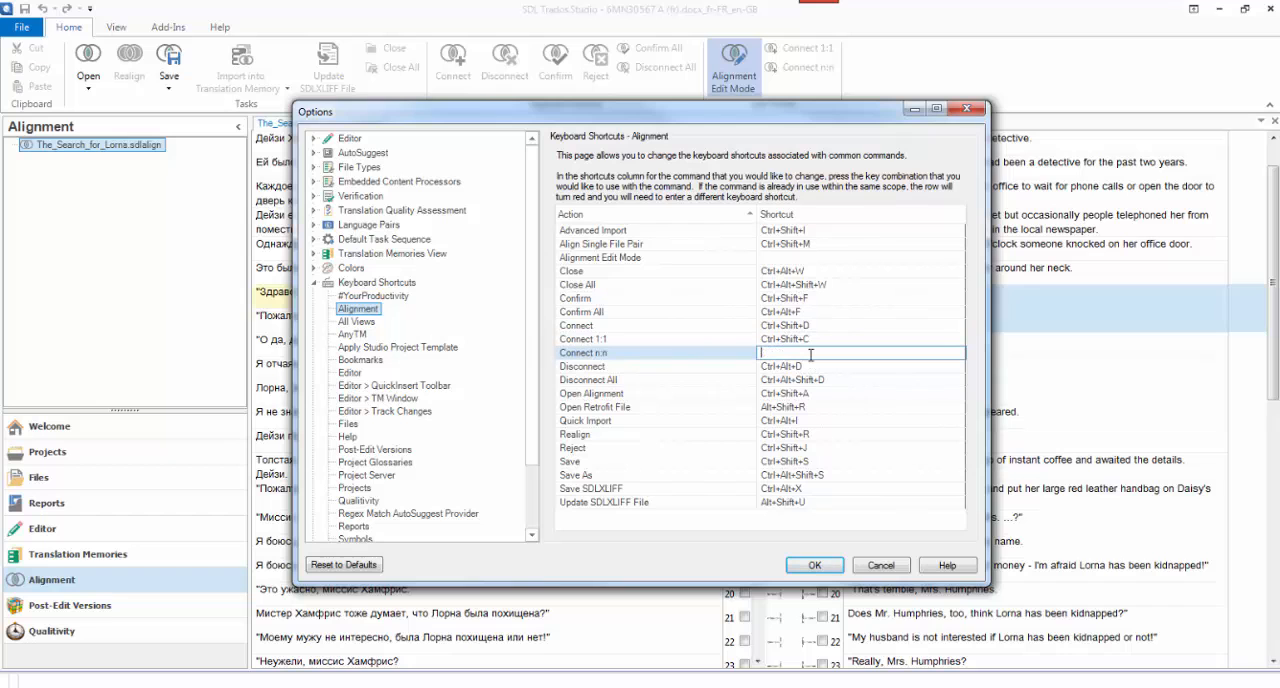
{"action": "left_click", "coordinate": [814, 564]}
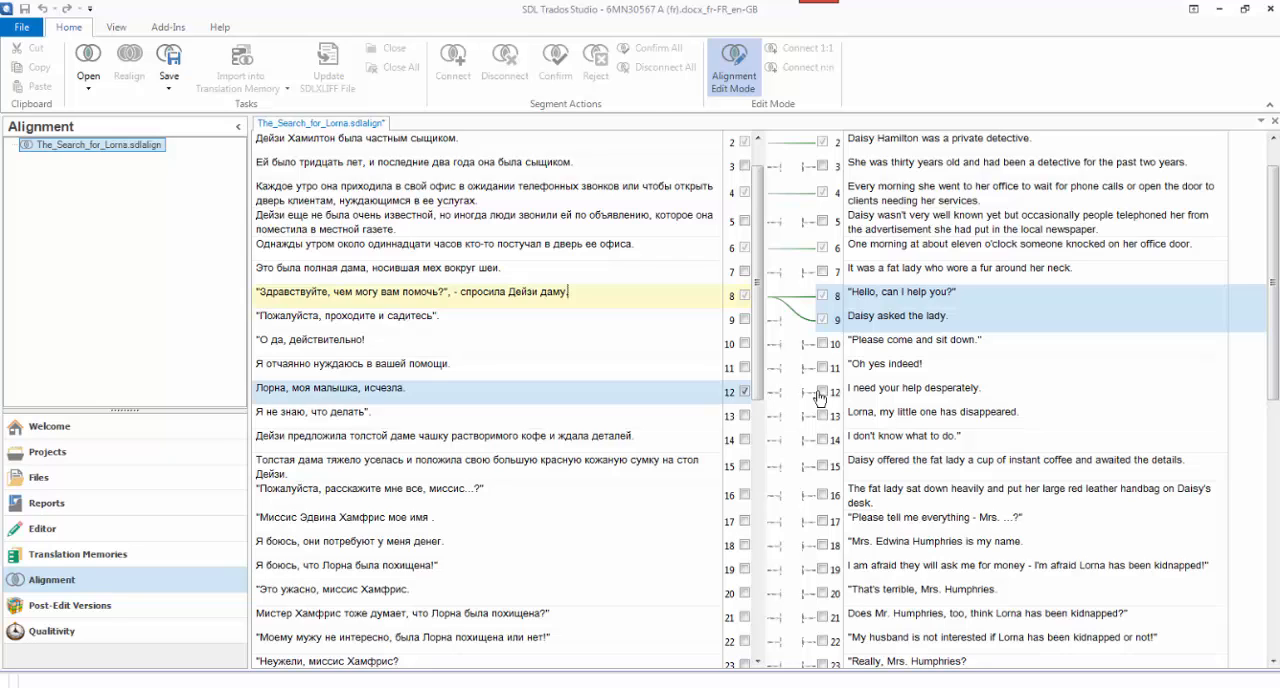
Check the Connect 1:1 tooltip shows its new shortcut on segment 15, then go to File.
{"action": "left_click", "coordinate": [936, 388]}
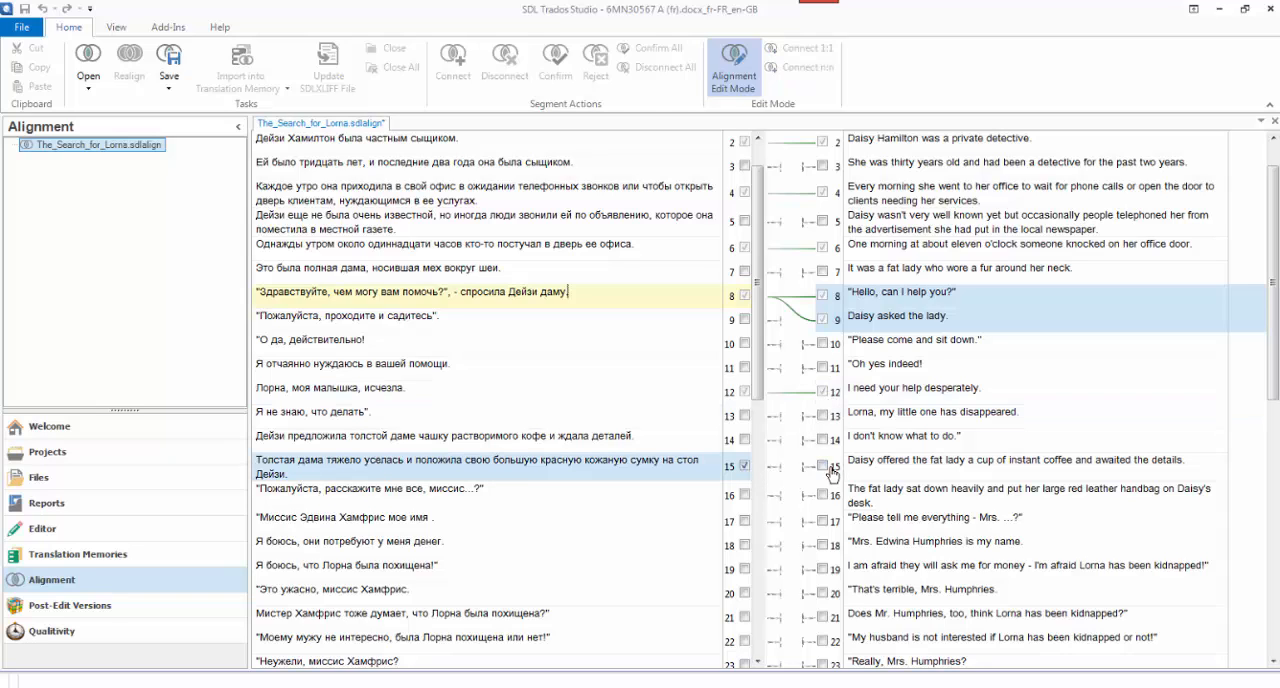
{"action": "left_click", "coordinate": [830, 468]}
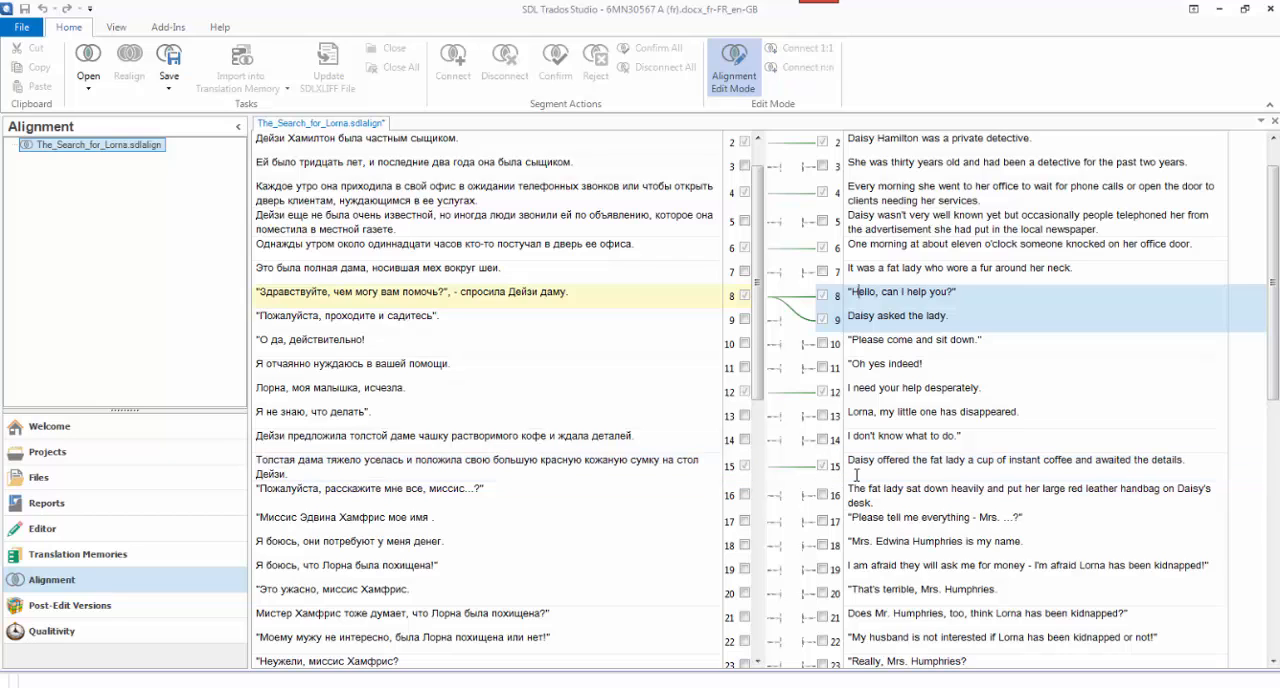
{"action": "mouse_move", "coordinate": [800, 48]}
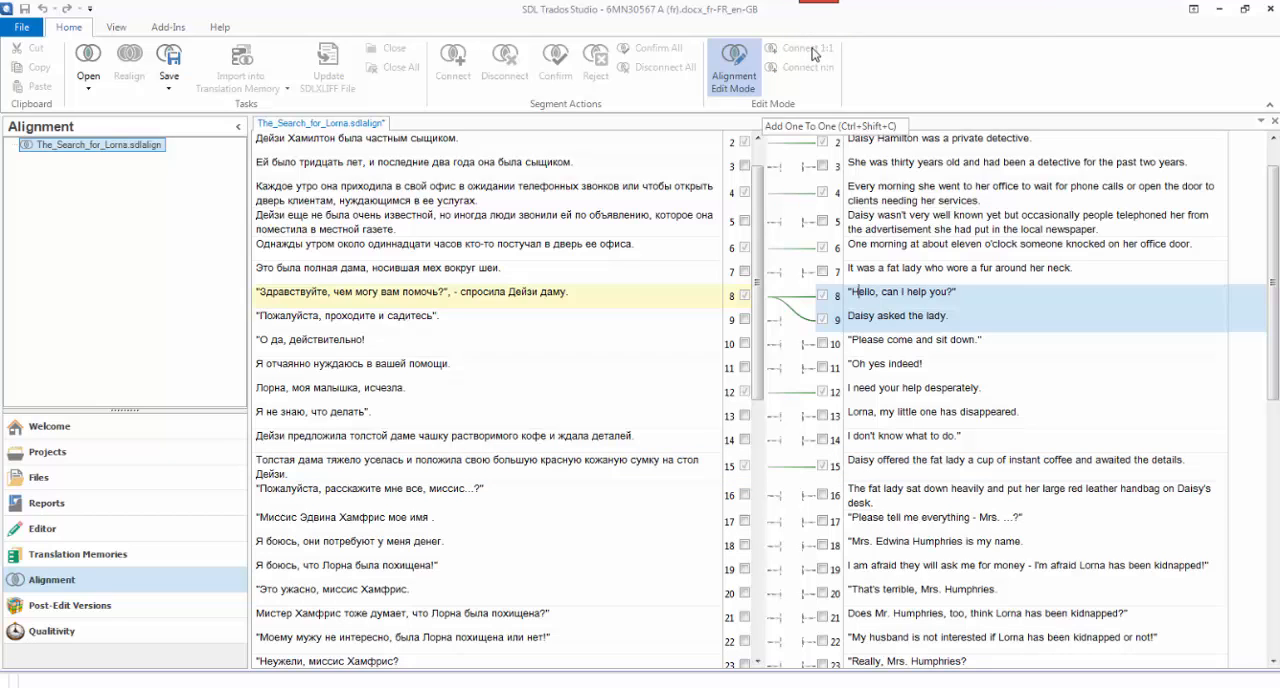
{"action": "left_click", "coordinate": [22, 28]}
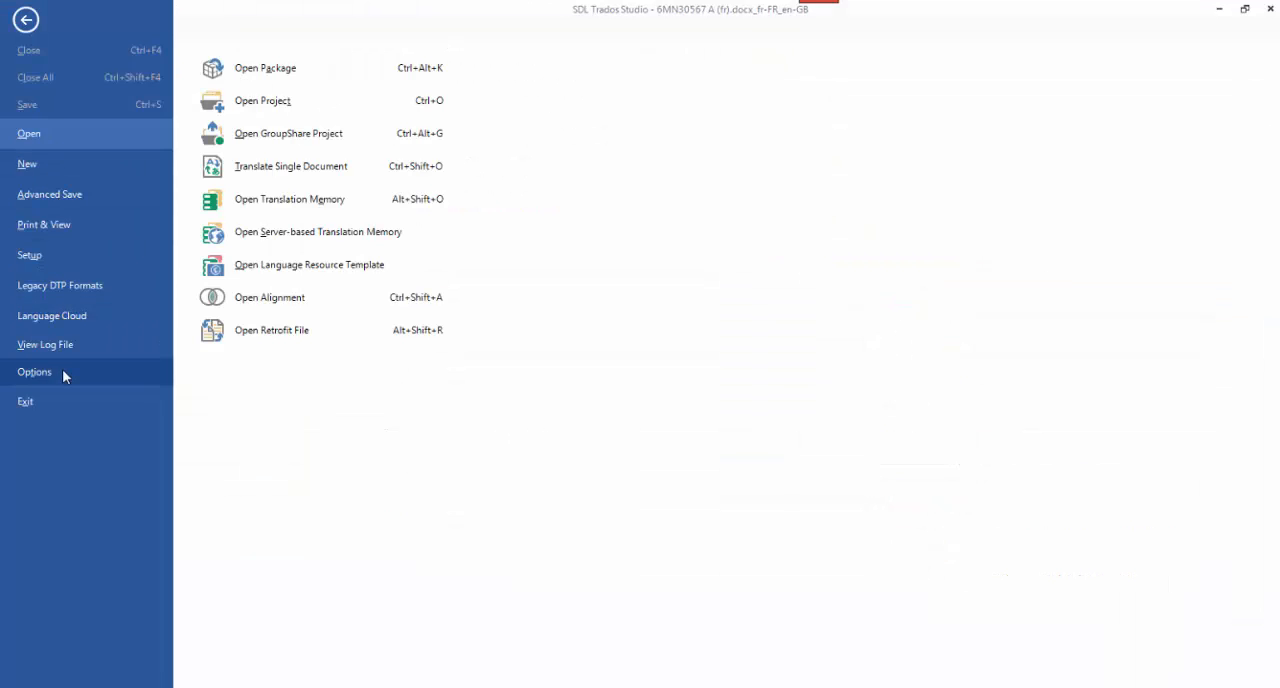
Reopen Options on the Alignment keyboard shortcuts listing Connect, Connect 1:1 and Connect n:n.
{"action": "left_click", "coordinate": [34, 372]}
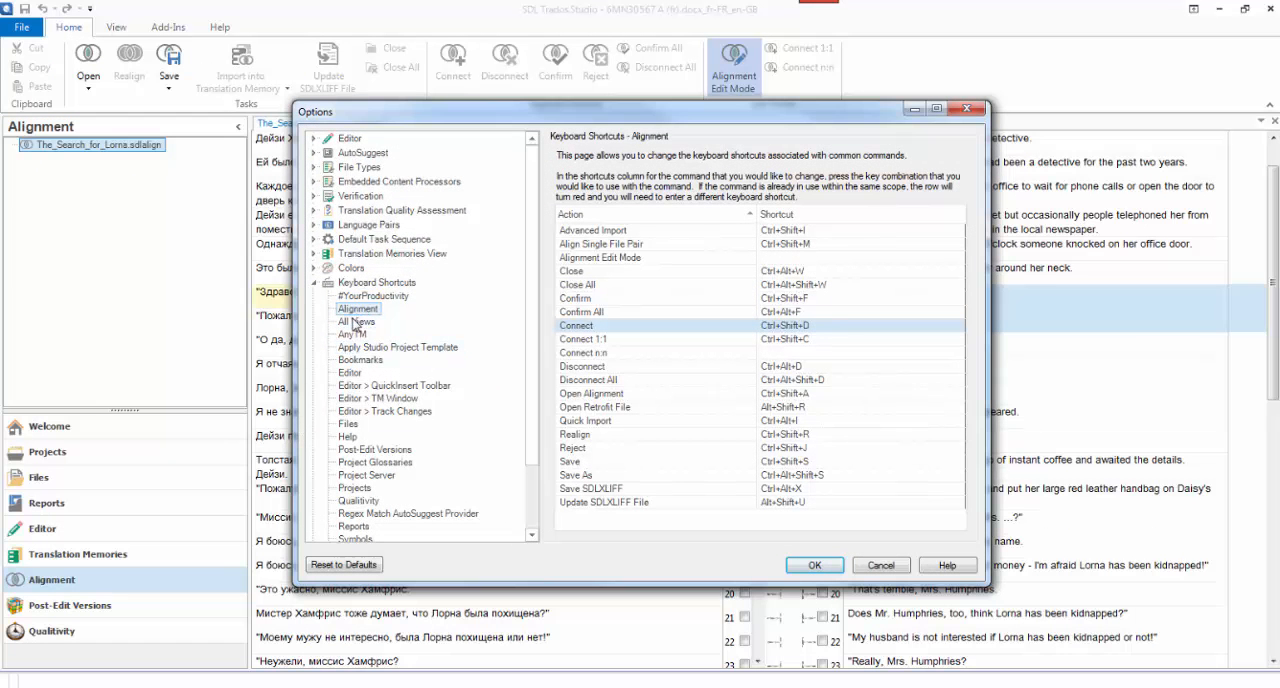
{"action": "left_click", "coordinate": [656, 352]}
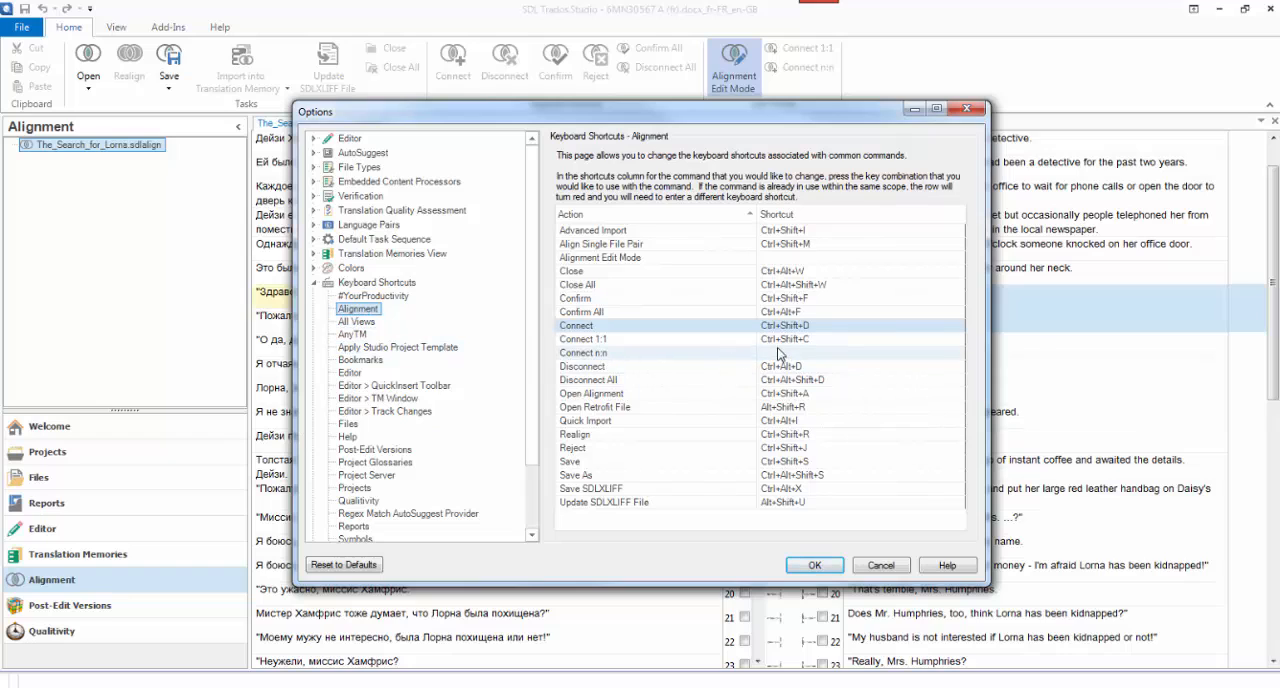
{"action": "mouse_move", "coordinate": [636, 364]}
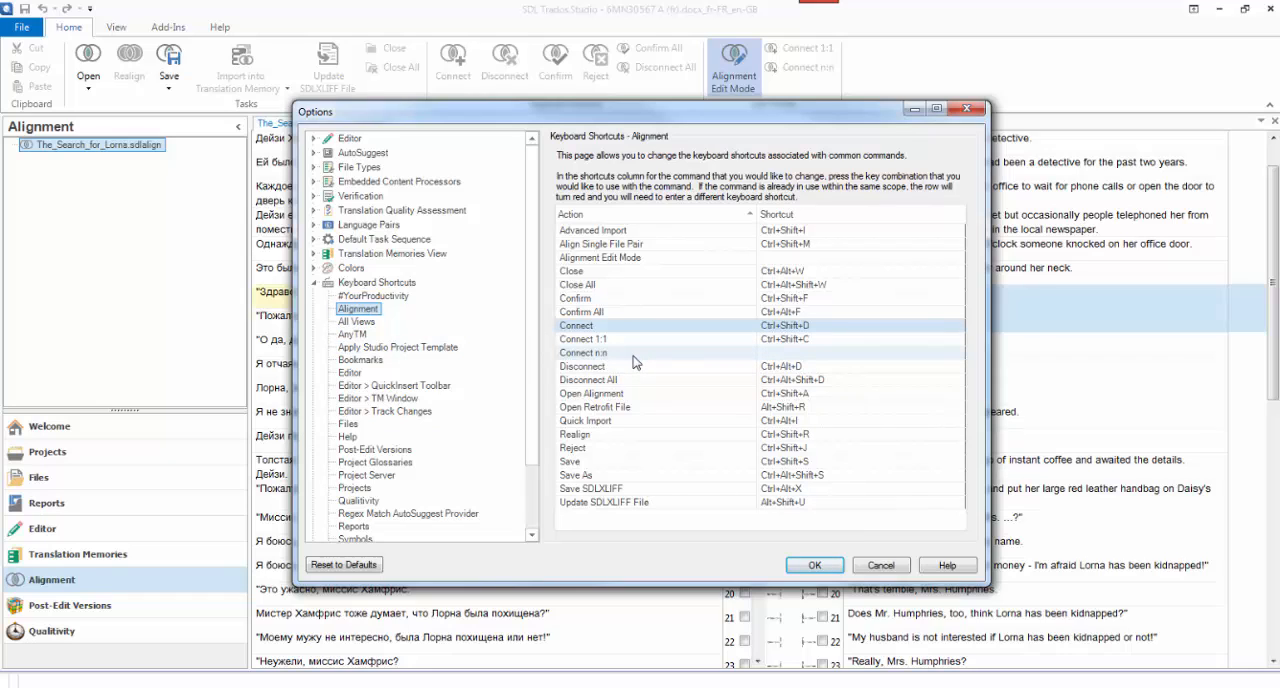